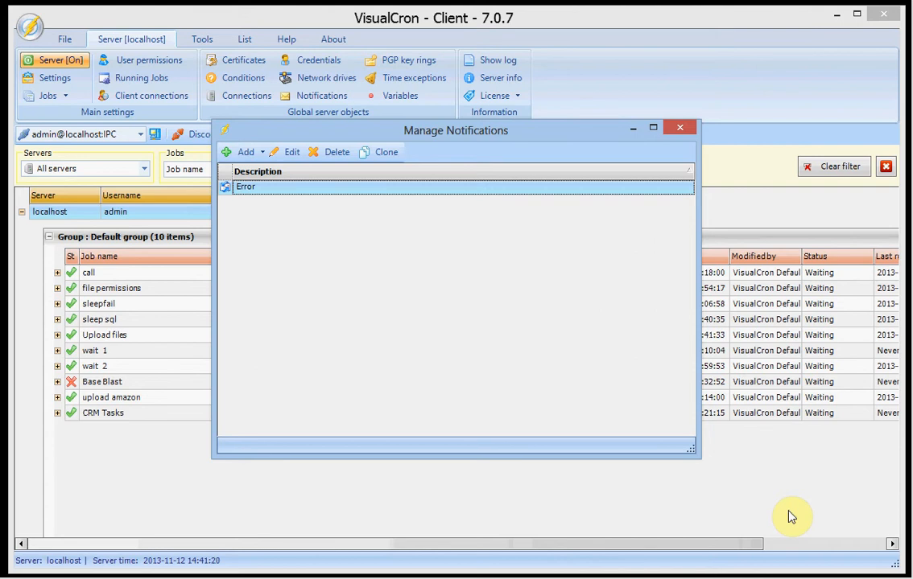
{"action": "mouse_move", "coordinate": [609, 286]}
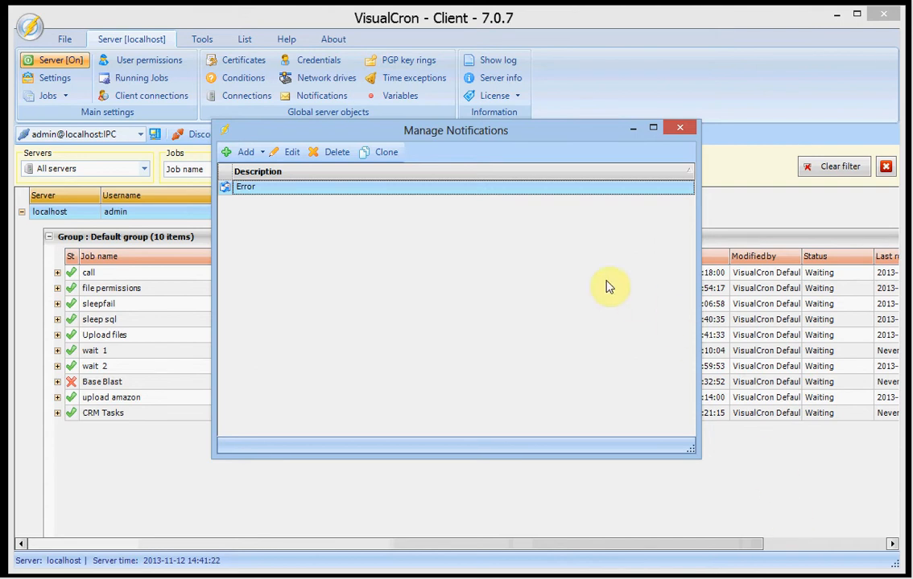
{"action": "mouse_move", "coordinate": [321, 95]}
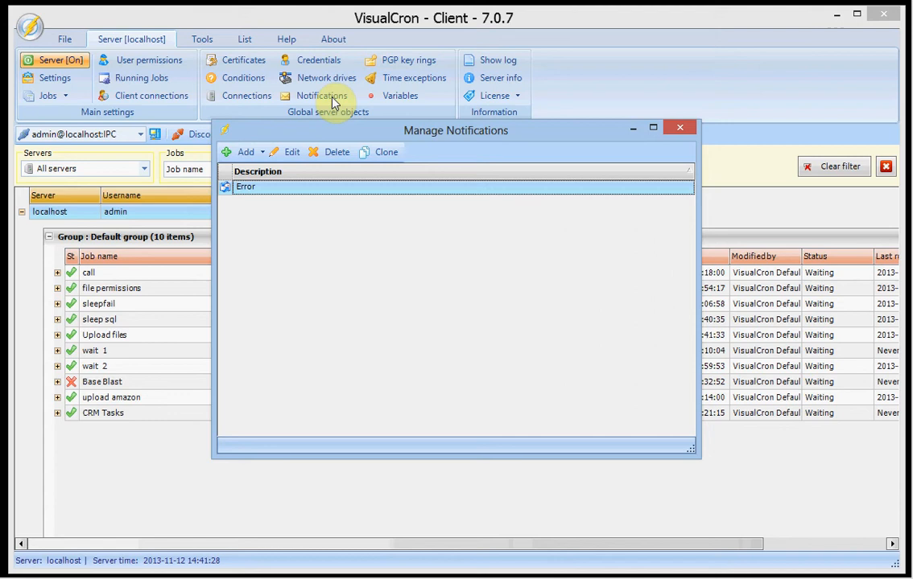
{"action": "mouse_move", "coordinate": [334, 134]}
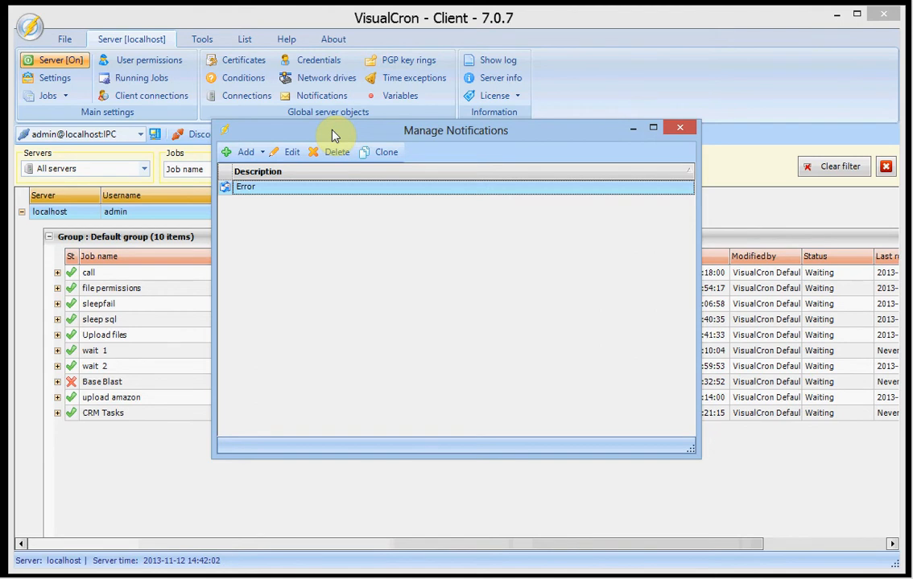
Browse the addable notification types, expanding the Process, Messaging and Cloud submenus
{"action": "left_click", "coordinate": [246, 152]}
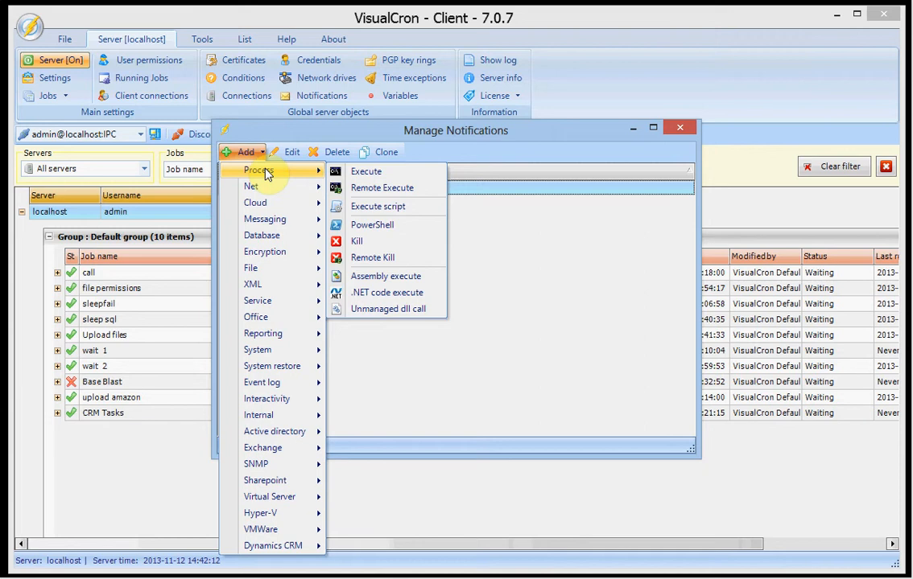
{"action": "mouse_move", "coordinate": [264, 219]}
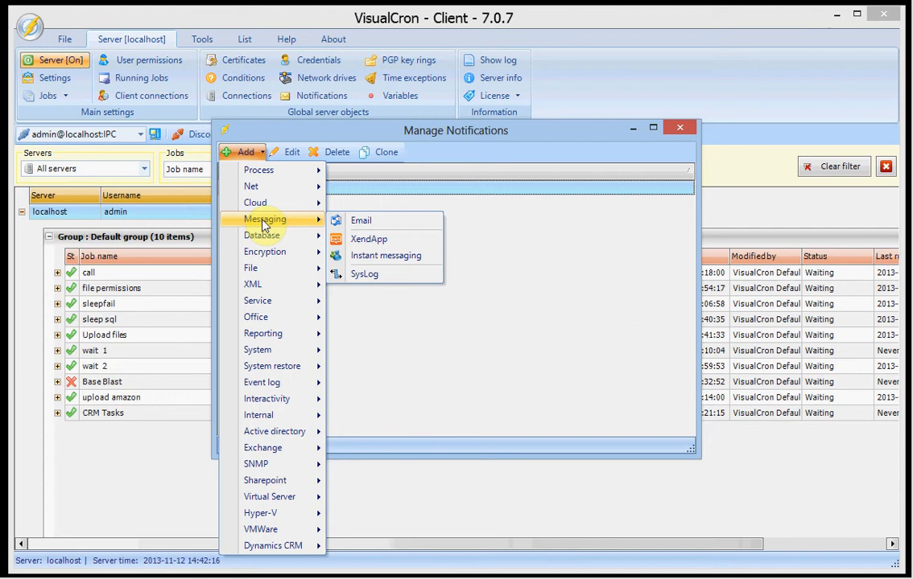
{"action": "mouse_move", "coordinate": [264, 224]}
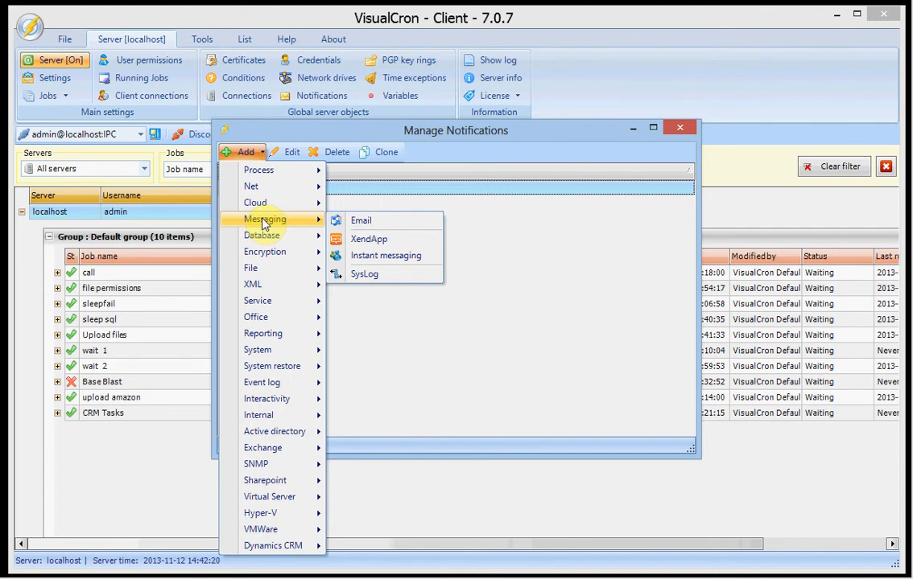
{"action": "mouse_move", "coordinate": [255, 203]}
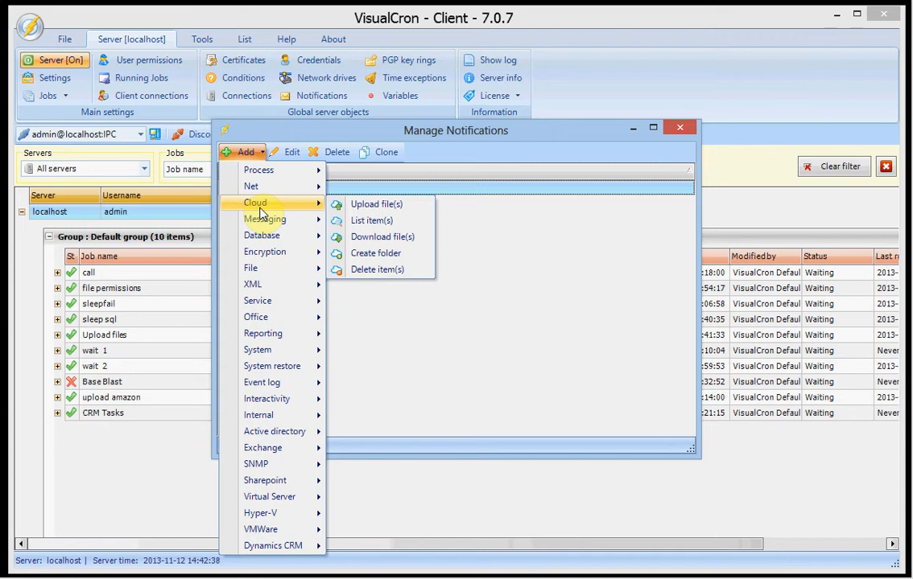
{"action": "mouse_move", "coordinate": [264, 219]}
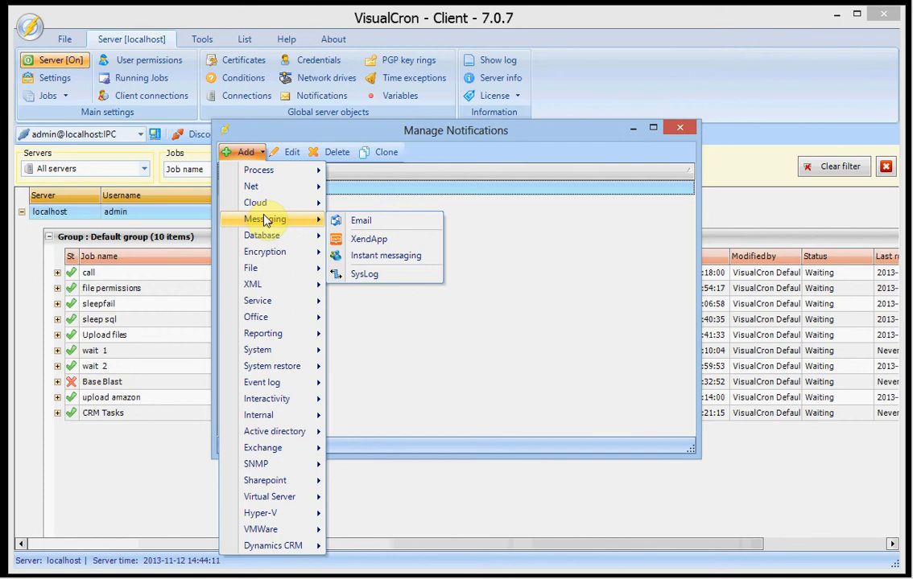
{"action": "mouse_move", "coordinate": [341, 199]}
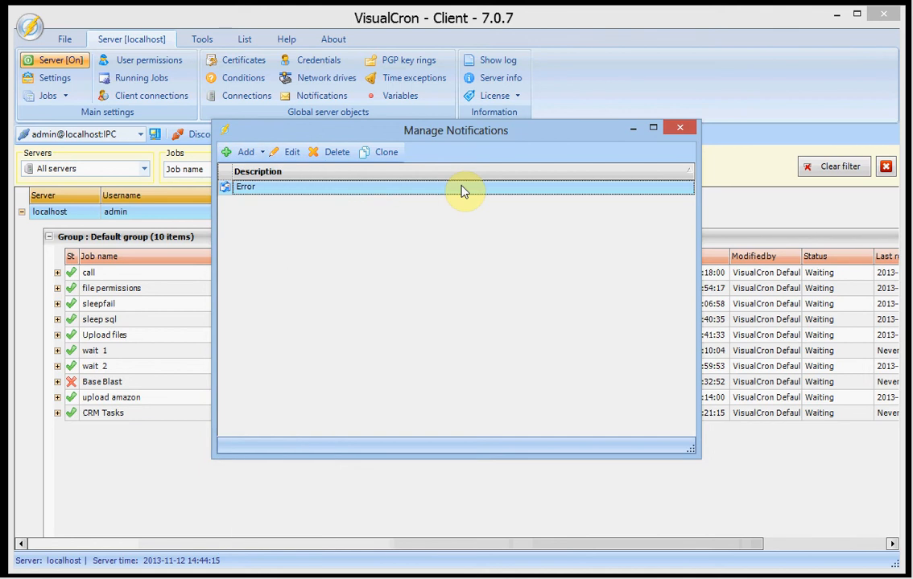
{"action": "mouse_move", "coordinate": [631, 148]}
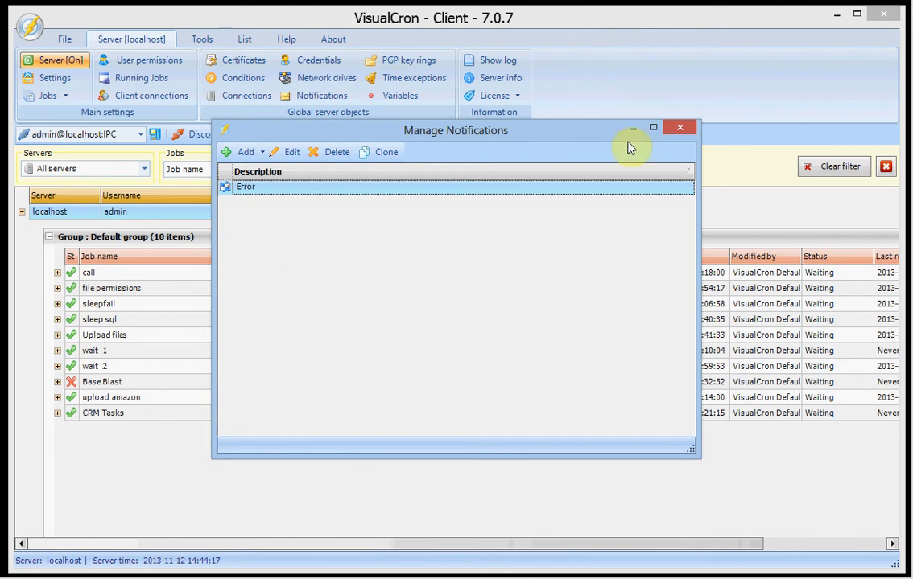
{"action": "mouse_move", "coordinate": [680, 128]}
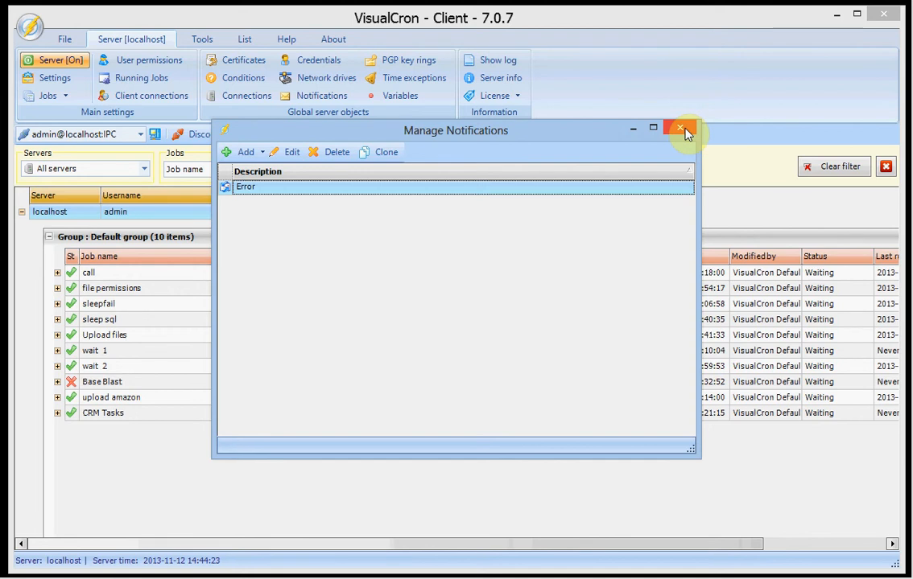
Close Manage Notifications without adding any notification
{"action": "left_click", "coordinate": [680, 128]}
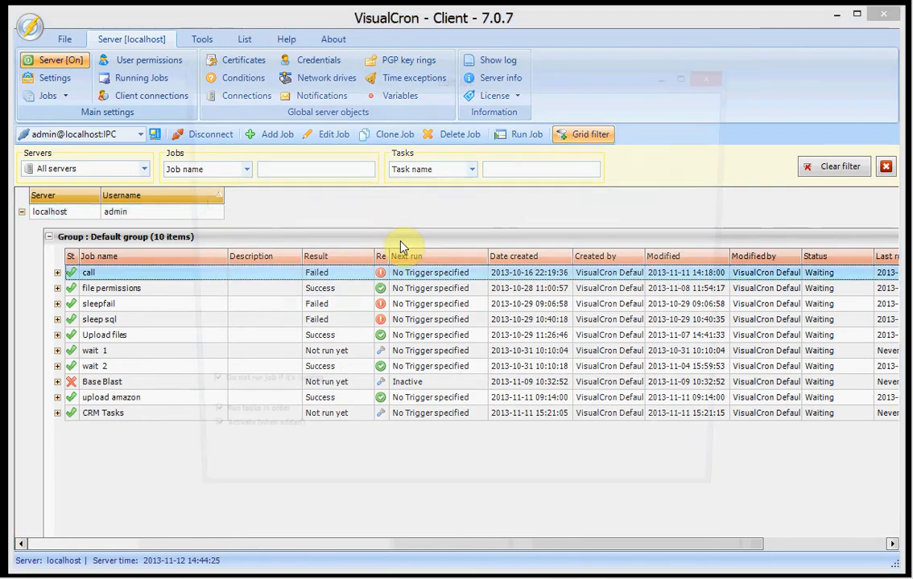
Open the 'call' job's Edit Job window on its empty Flow tab
{"action": "double_click", "coordinate": [89, 272]}
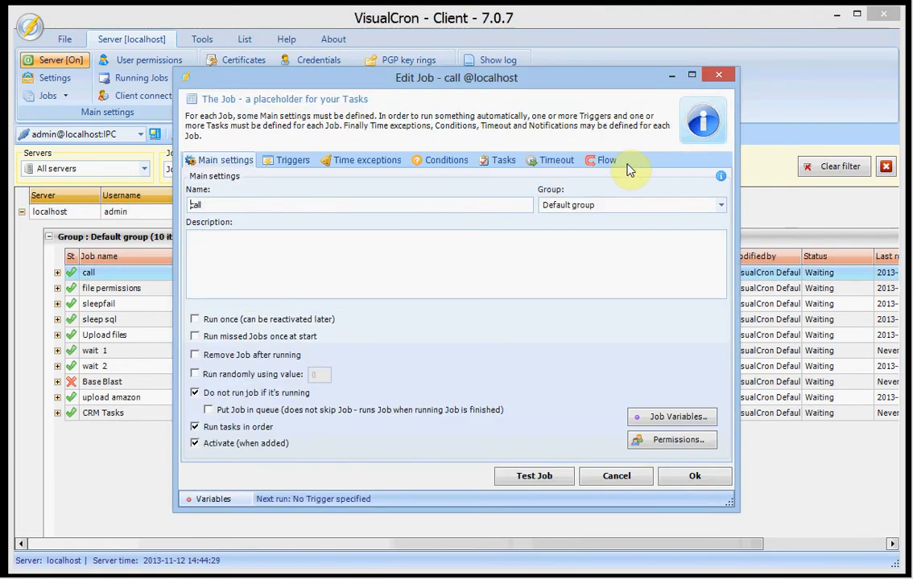
{"action": "mouse_move", "coordinate": [605, 160]}
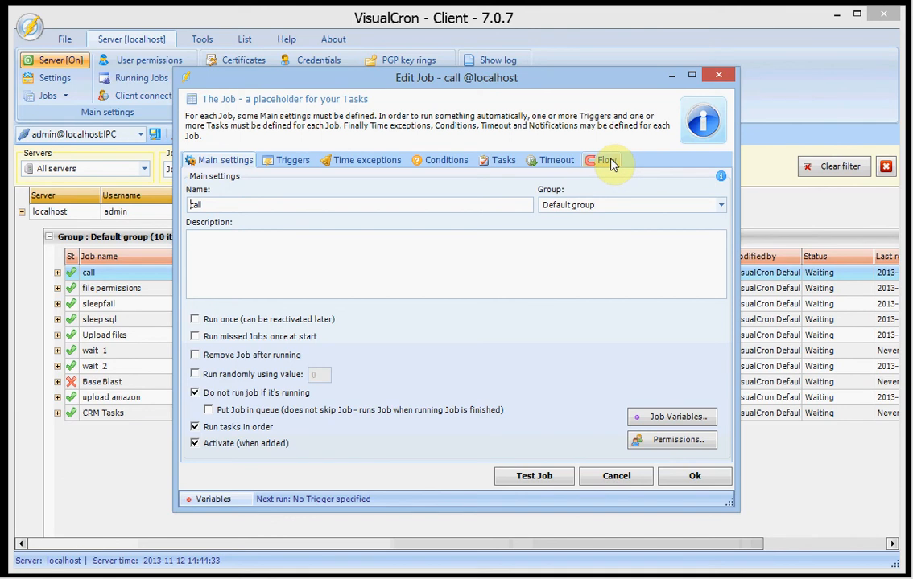
{"action": "left_click", "coordinate": [606, 160]}
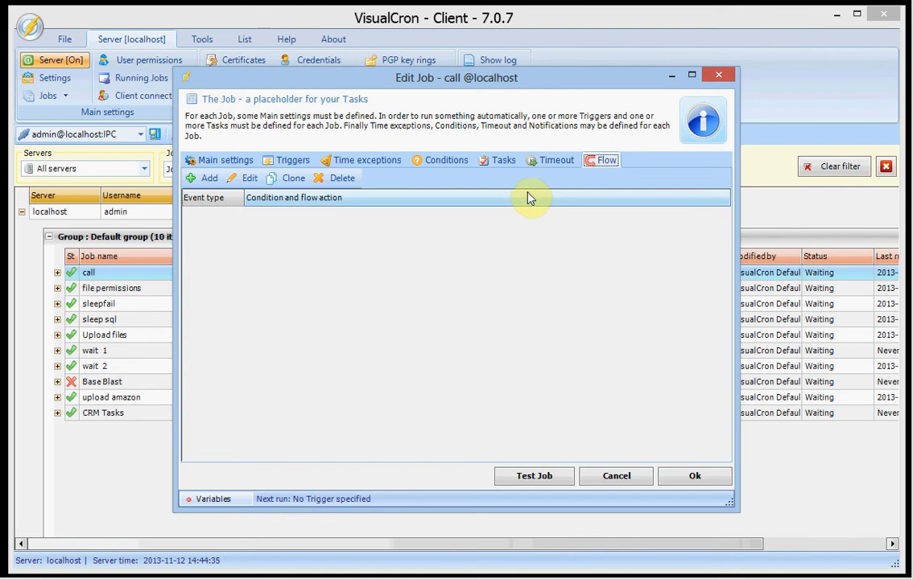
{"action": "mouse_move", "coordinate": [456, 199]}
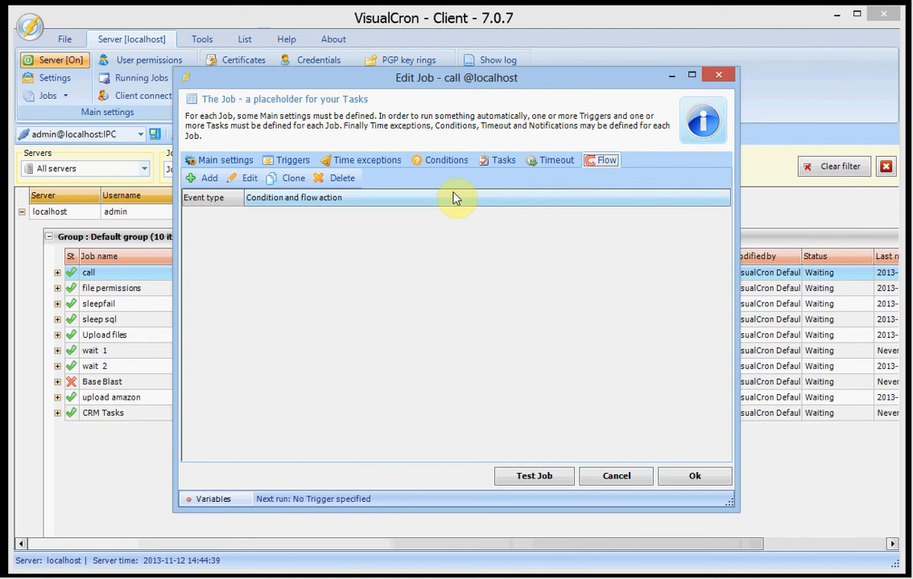
{"action": "mouse_move", "coordinate": [437, 217]}
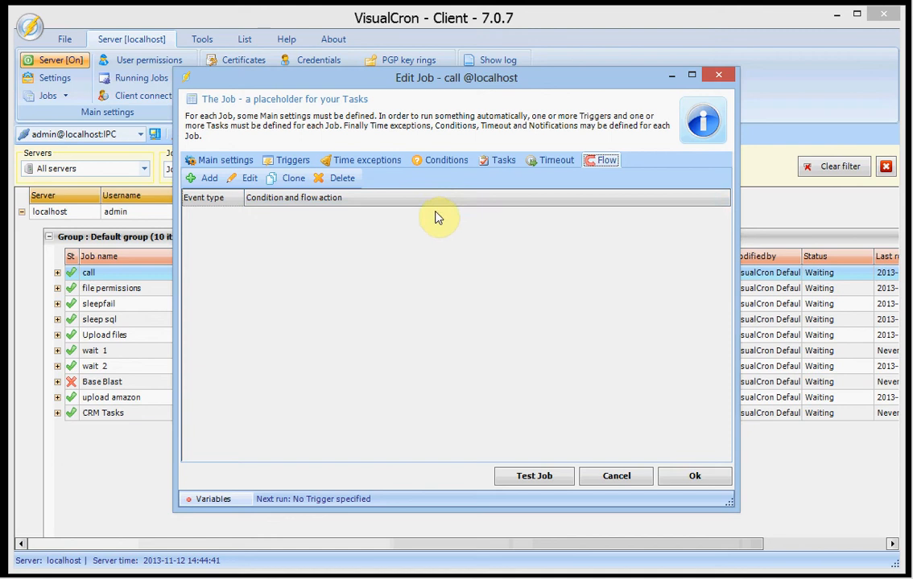
{"action": "mouse_move", "coordinate": [435, 224]}
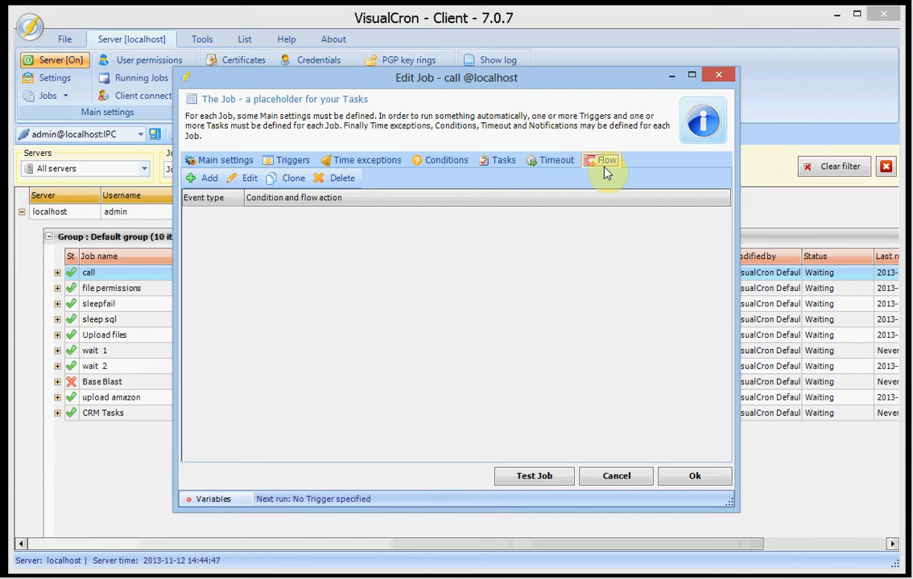
{"action": "mouse_move", "coordinate": [555, 165]}
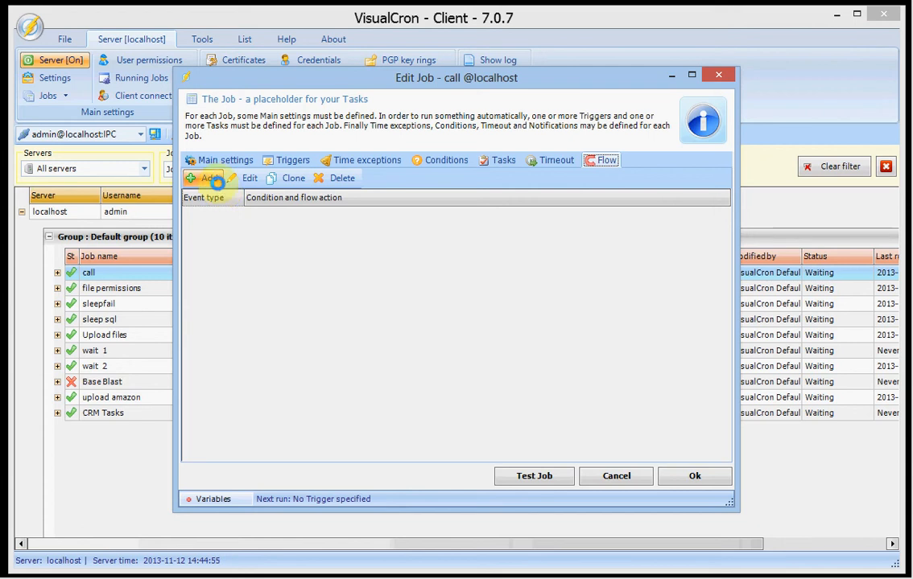
Create a Job Flow rule: On complete, Always, run the Error notification
{"action": "left_click", "coordinate": [209, 177]}
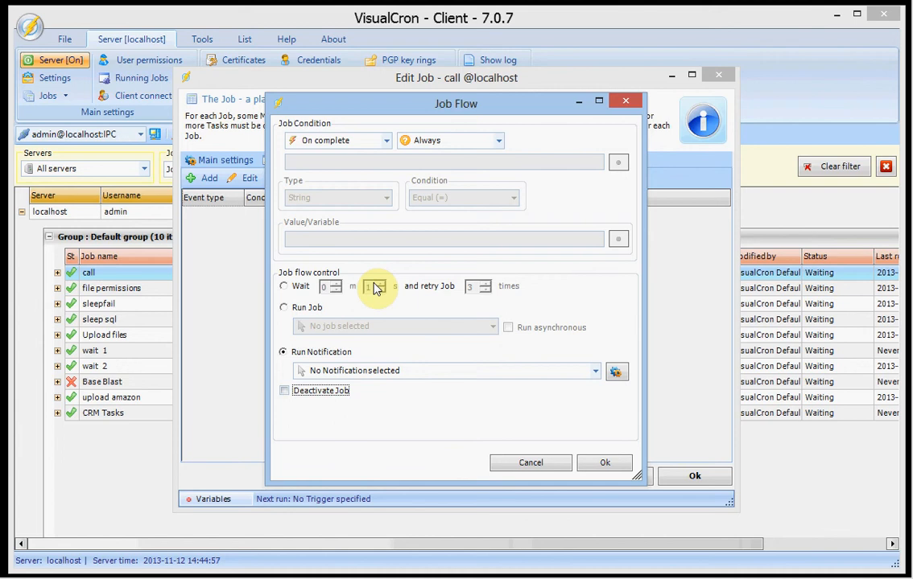
{"action": "mouse_move", "coordinate": [394, 175]}
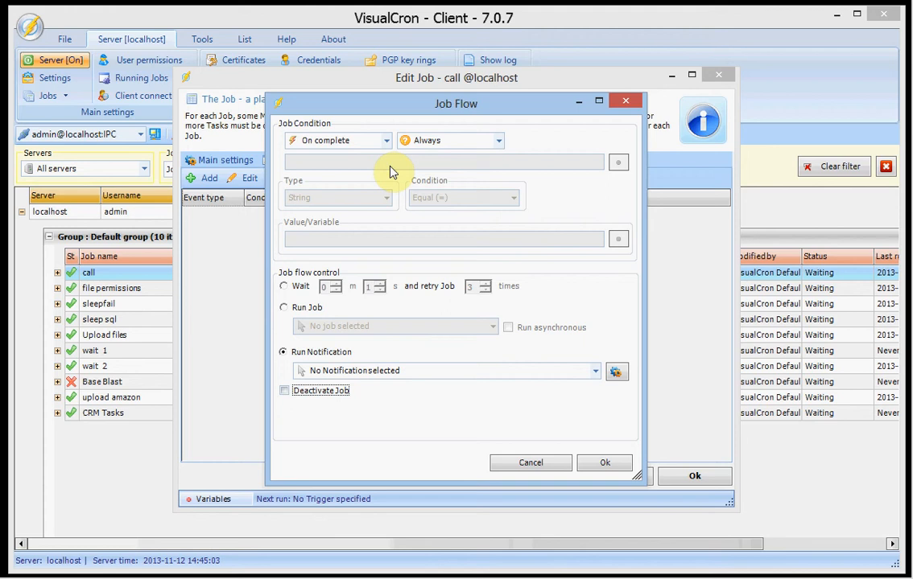
{"action": "mouse_move", "coordinate": [393, 165]}
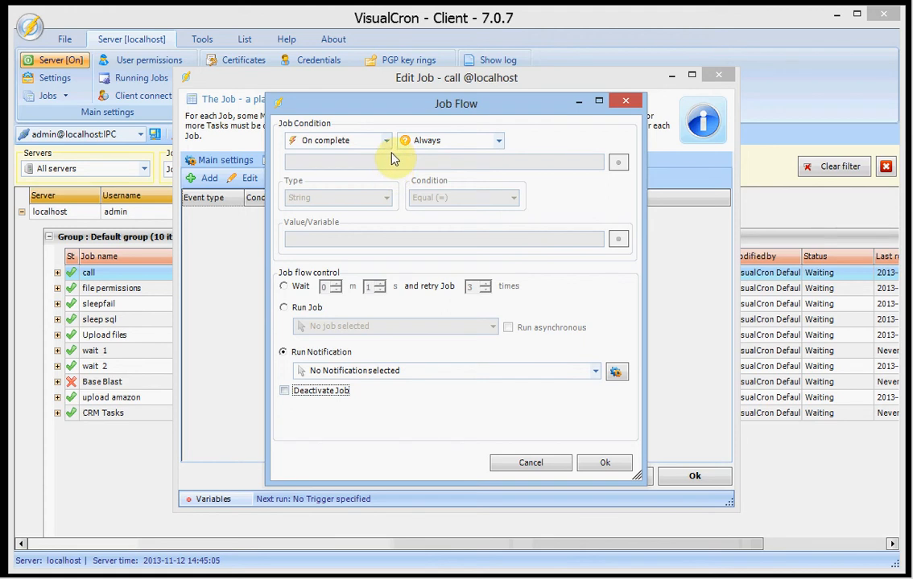
{"action": "mouse_move", "coordinate": [440, 162]}
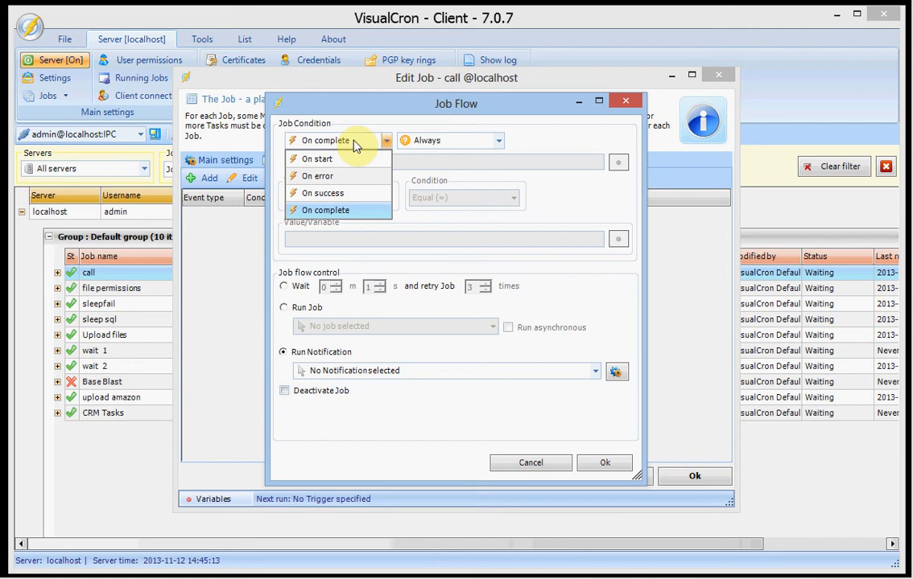
{"action": "left_click", "coordinate": [326, 210]}
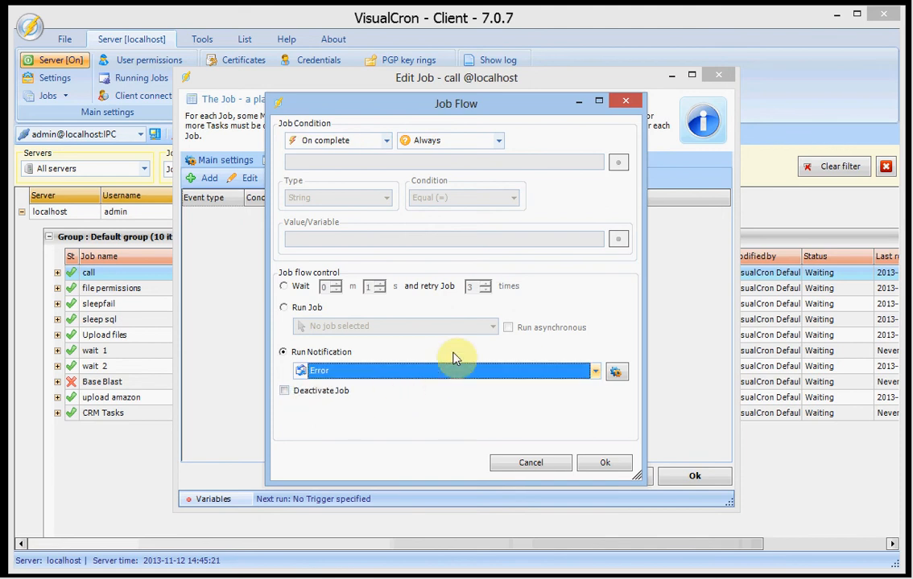
{"action": "mouse_move", "coordinate": [497, 368]}
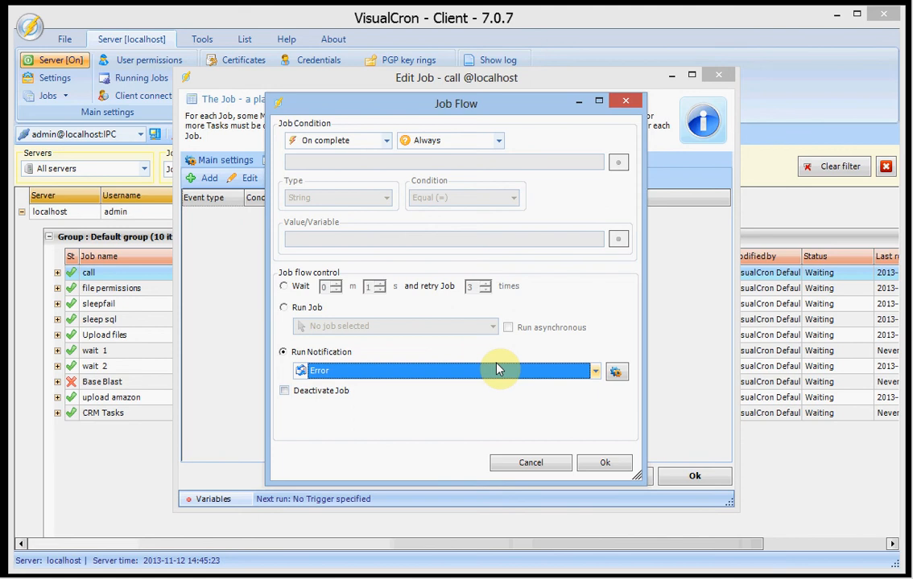
{"action": "left_click", "coordinate": [605, 463]}
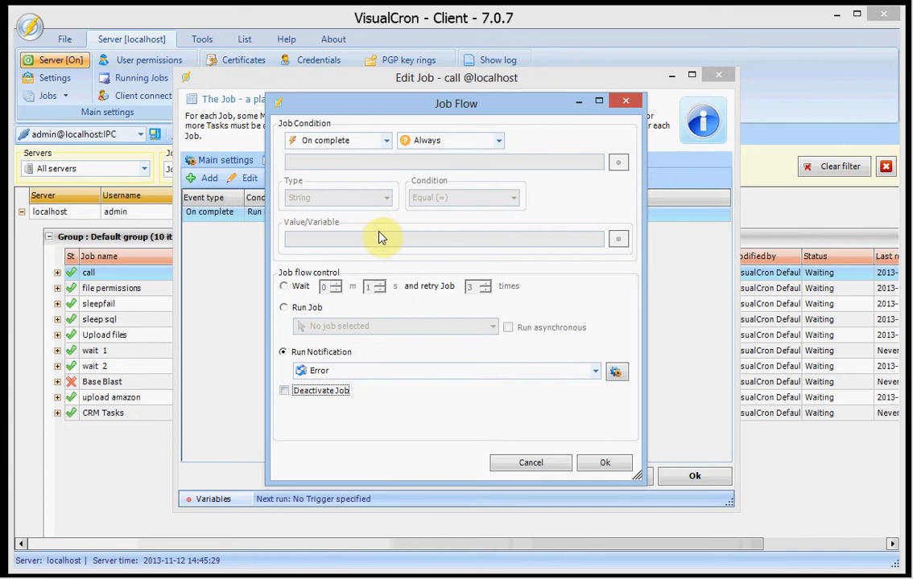
{"action": "mouse_move", "coordinate": [595, 379]}
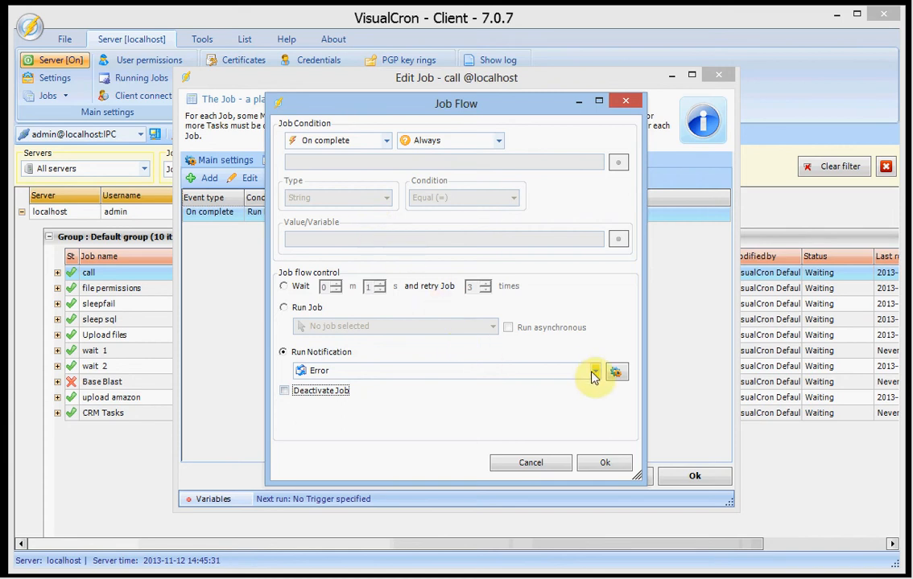
{"action": "left_click", "coordinate": [617, 371]}
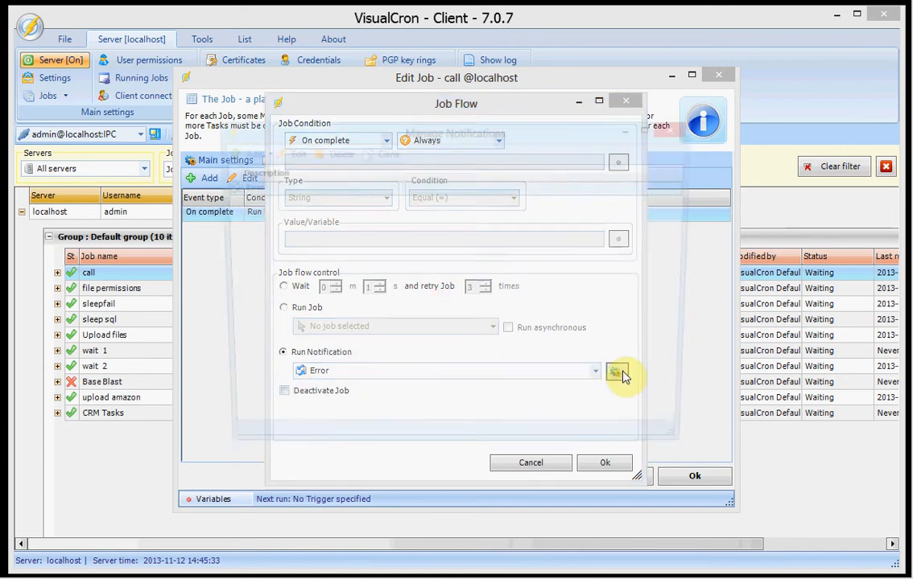
{"action": "left_click", "coordinate": [616, 371]}
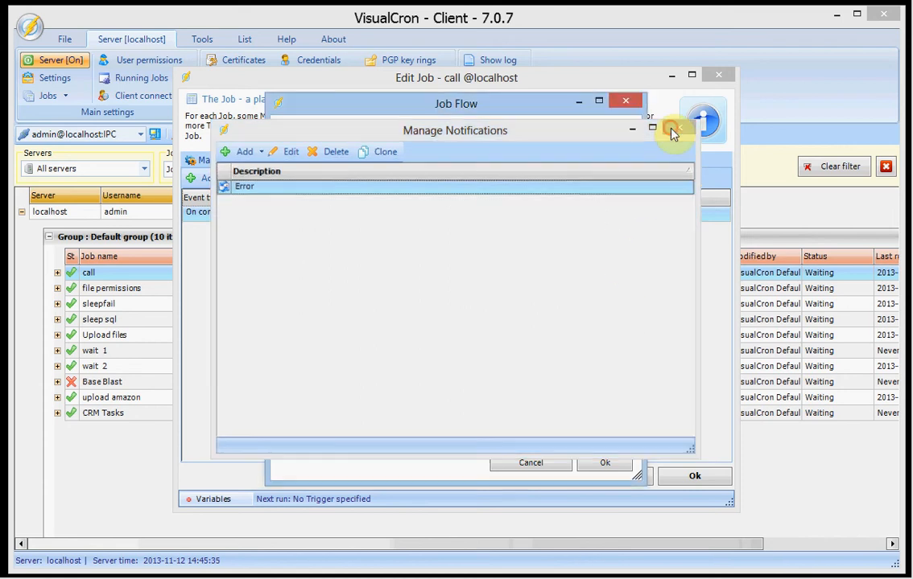
{"action": "left_click", "coordinate": [652, 129]}
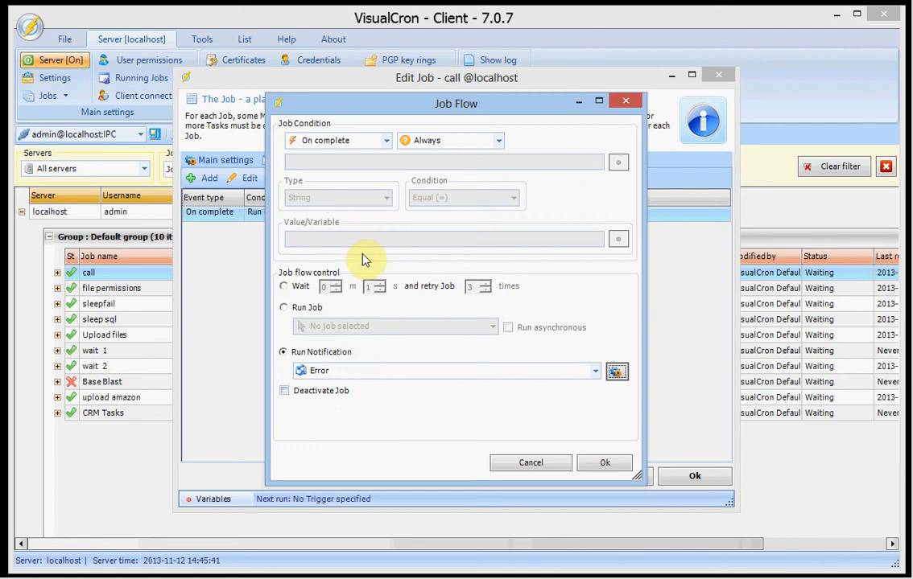
{"action": "mouse_move", "coordinate": [356, 282]}
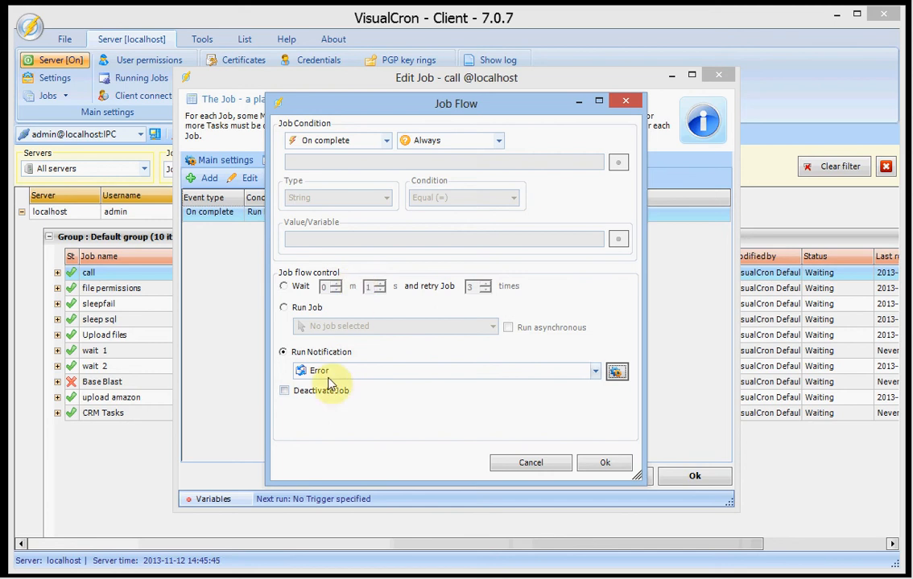
{"action": "mouse_move", "coordinate": [324, 395]}
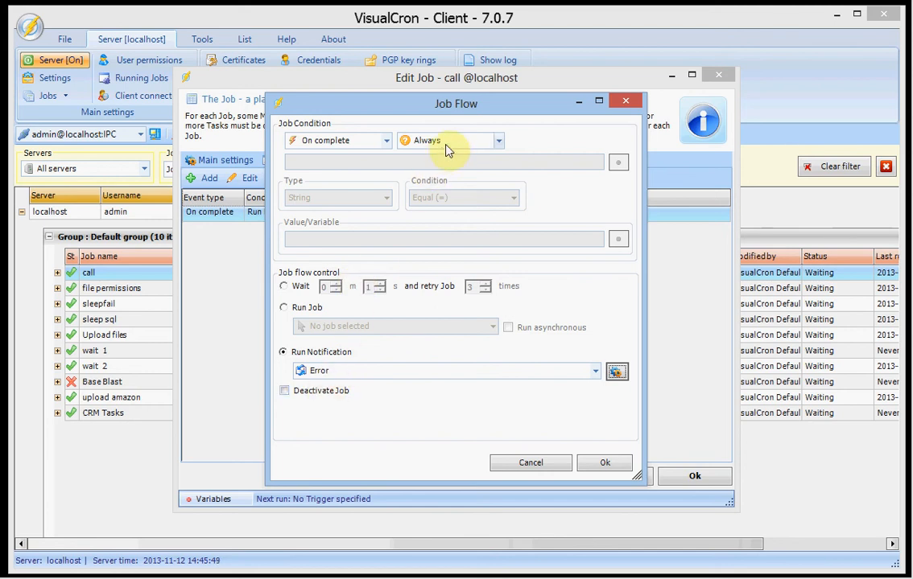
{"action": "mouse_move", "coordinate": [455, 147]}
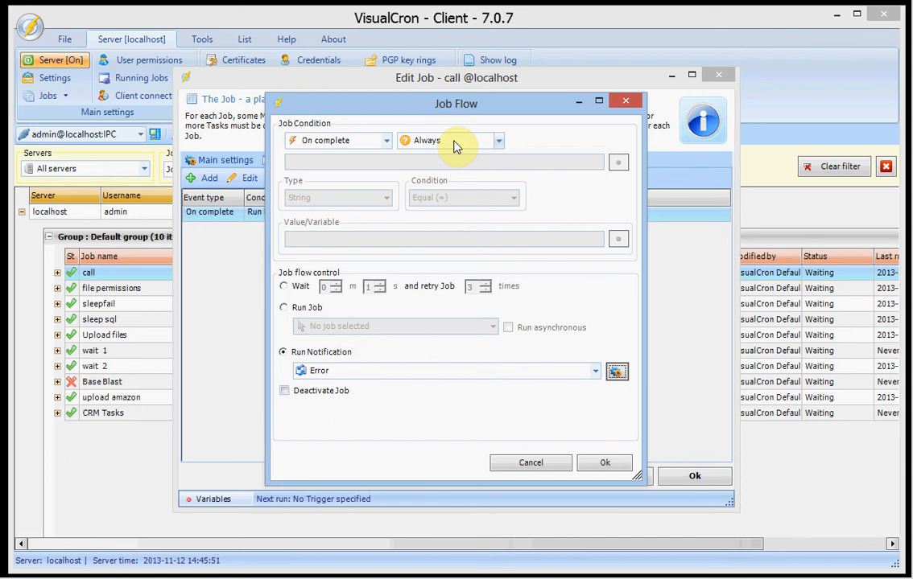
Set the rule to On success, If other value, type Int32, Equal, value 0
{"action": "left_click", "coordinate": [497, 140]}
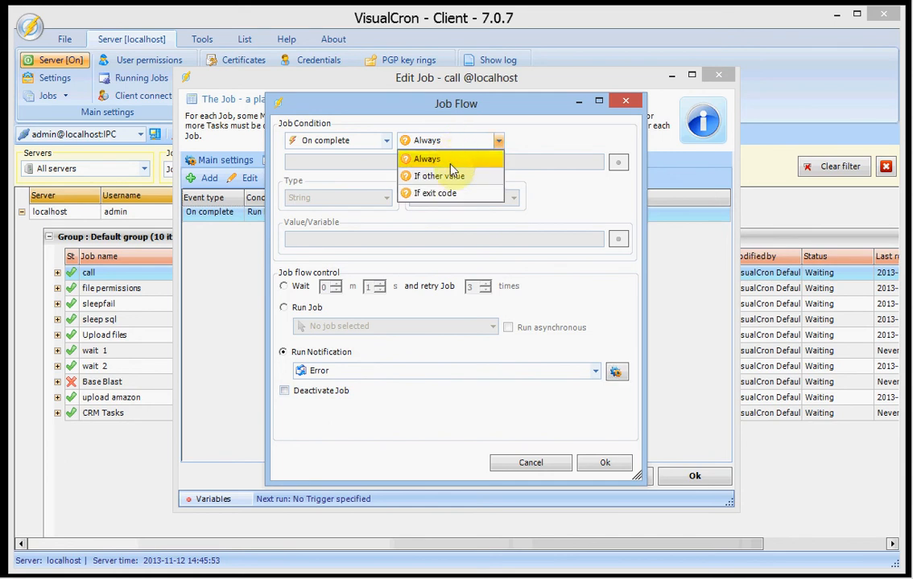
{"action": "left_click", "coordinate": [435, 193]}
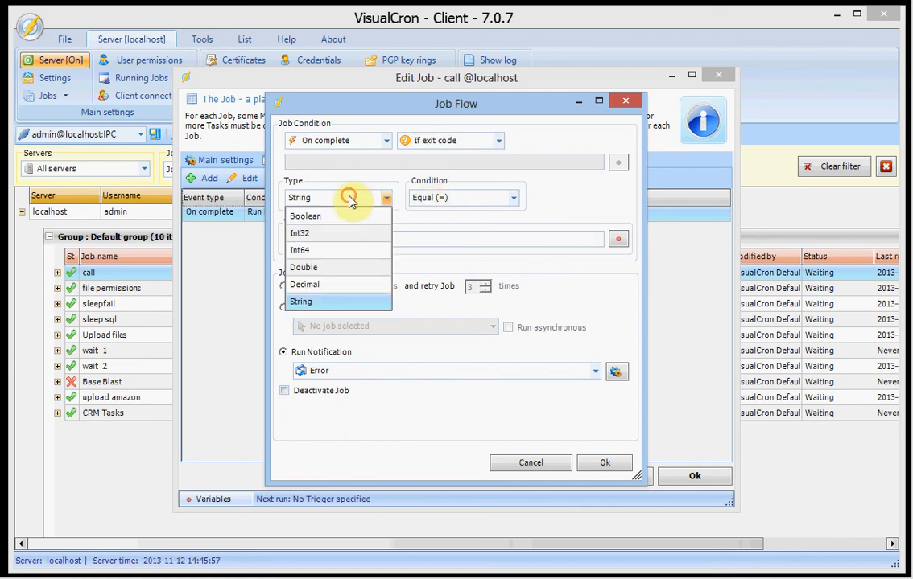
{"action": "left_click", "coordinate": [299, 232]}
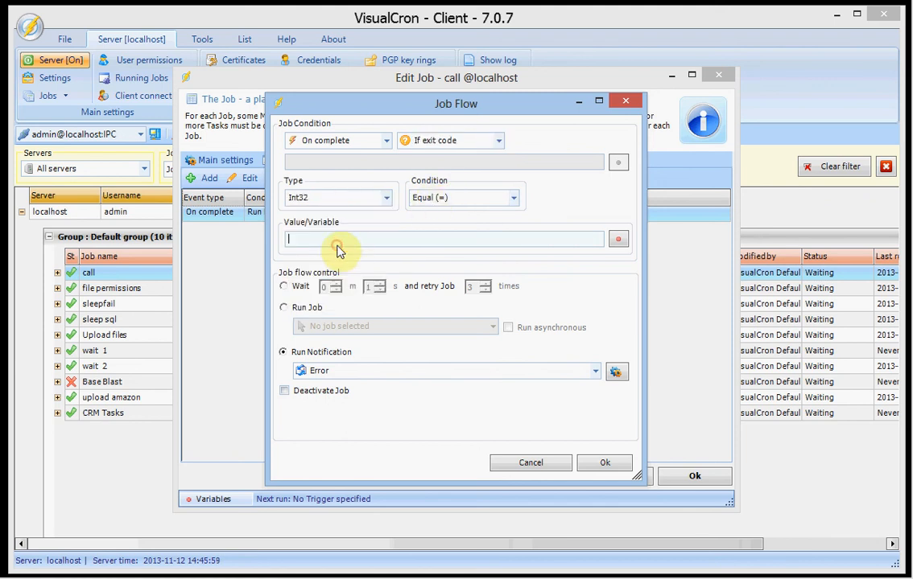
{"action": "type", "text": "0"}
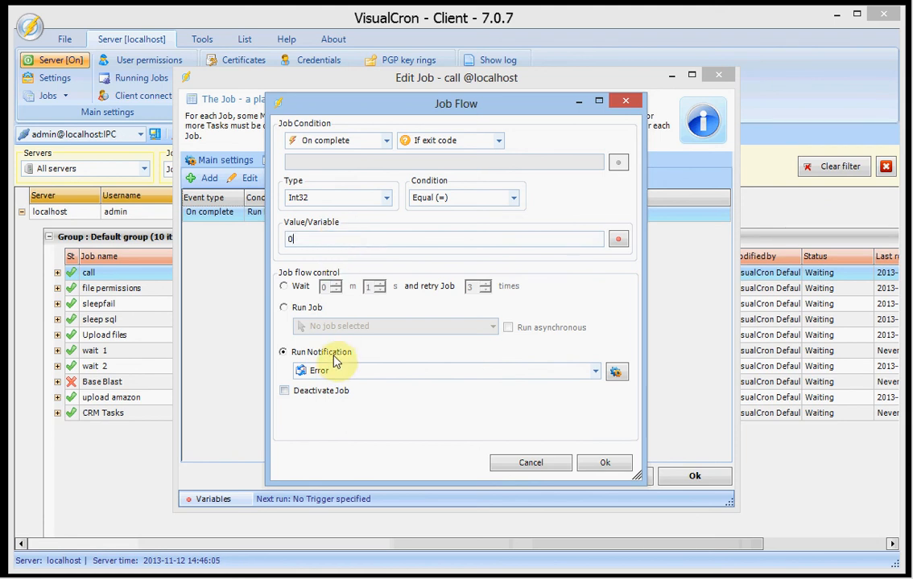
{"action": "mouse_move", "coordinate": [391, 198]}
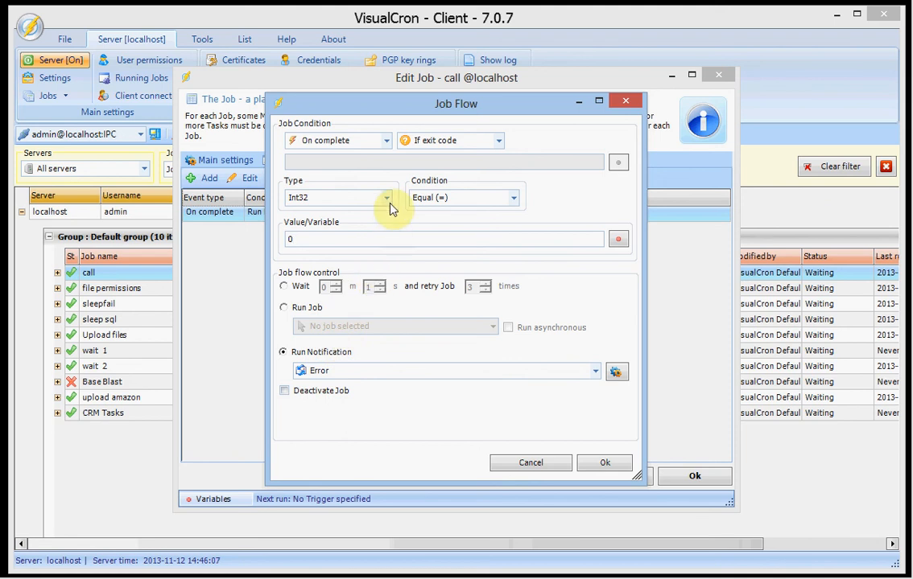
{"action": "left_click", "coordinate": [385, 140]}
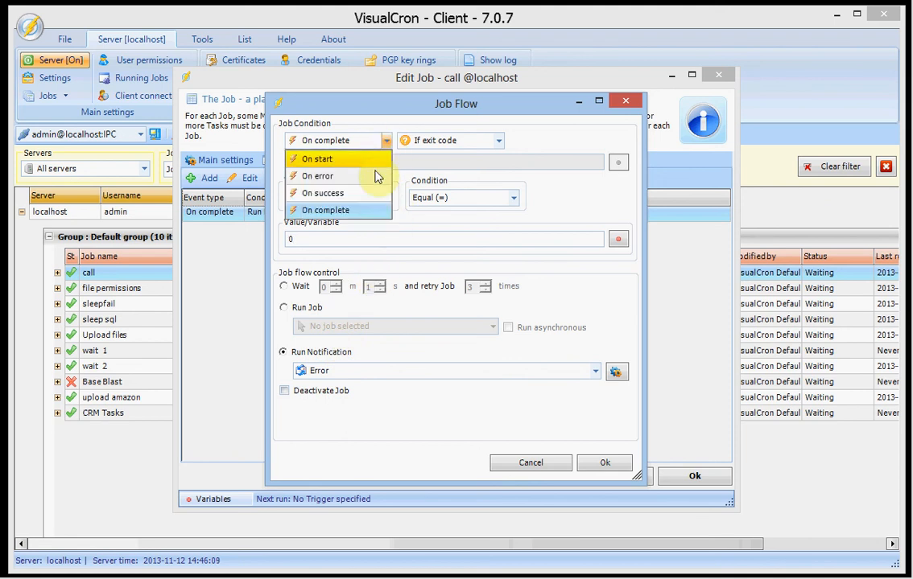
{"action": "left_click", "coordinate": [322, 193]}
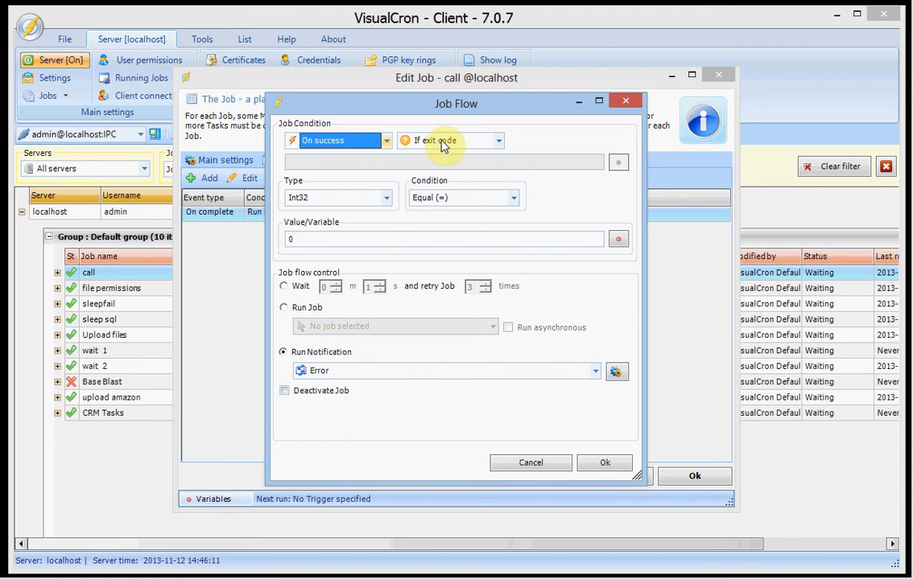
{"action": "left_click", "coordinate": [497, 140]}
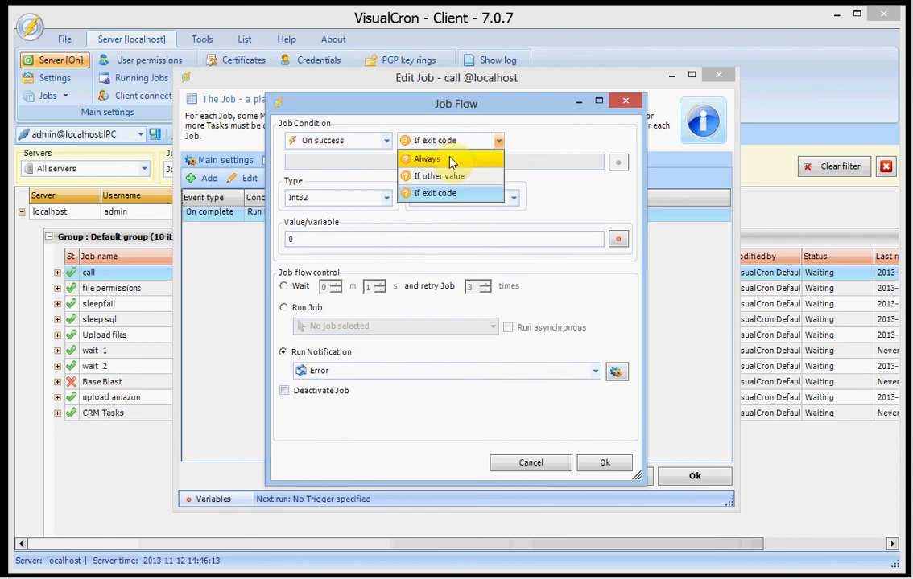
{"action": "left_click", "coordinate": [439, 175]}
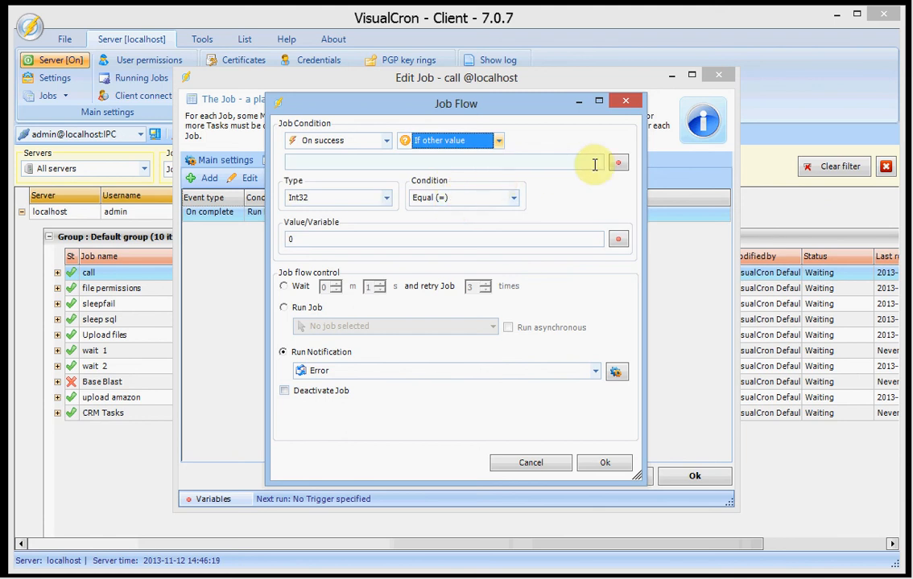
{"action": "mouse_move", "coordinate": [556, 170]}
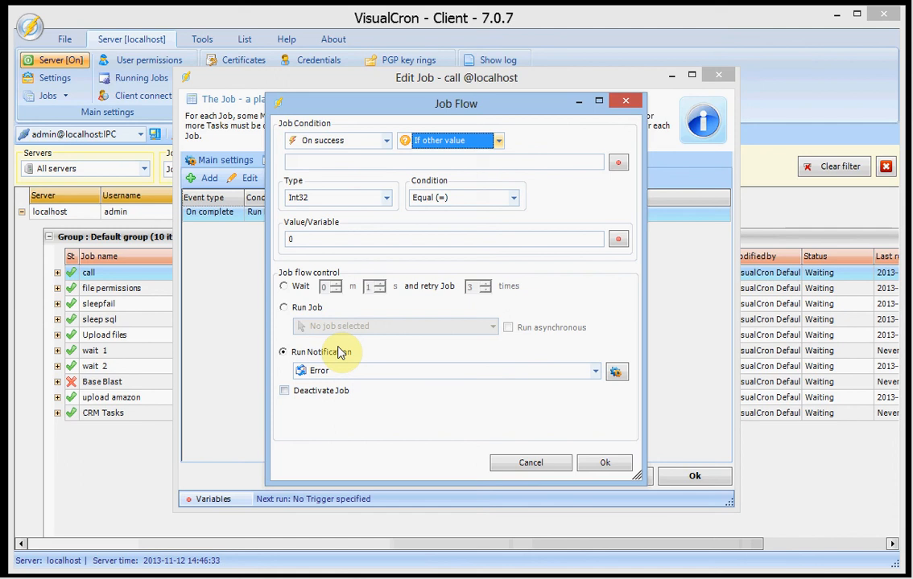
{"action": "mouse_move", "coordinate": [369, 348]}
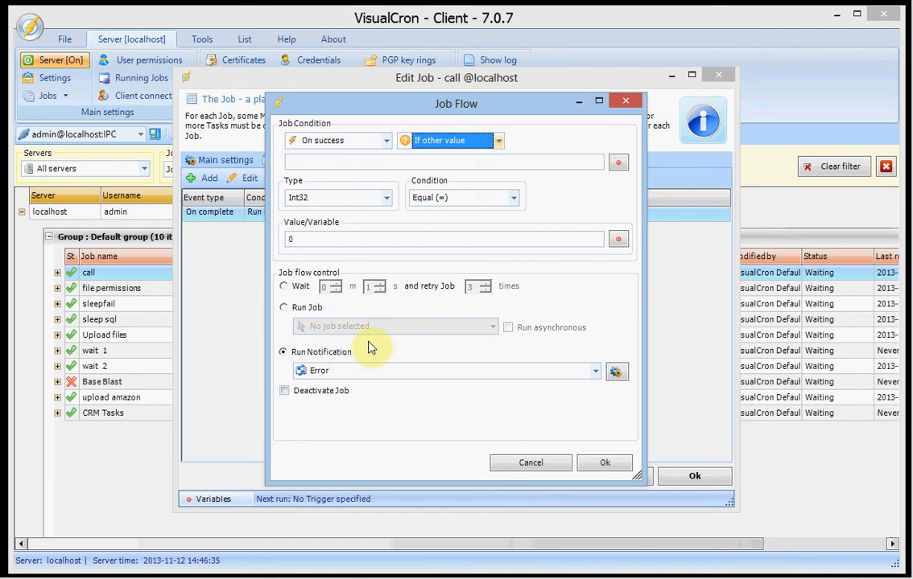
{"action": "mouse_move", "coordinate": [406, 342]}
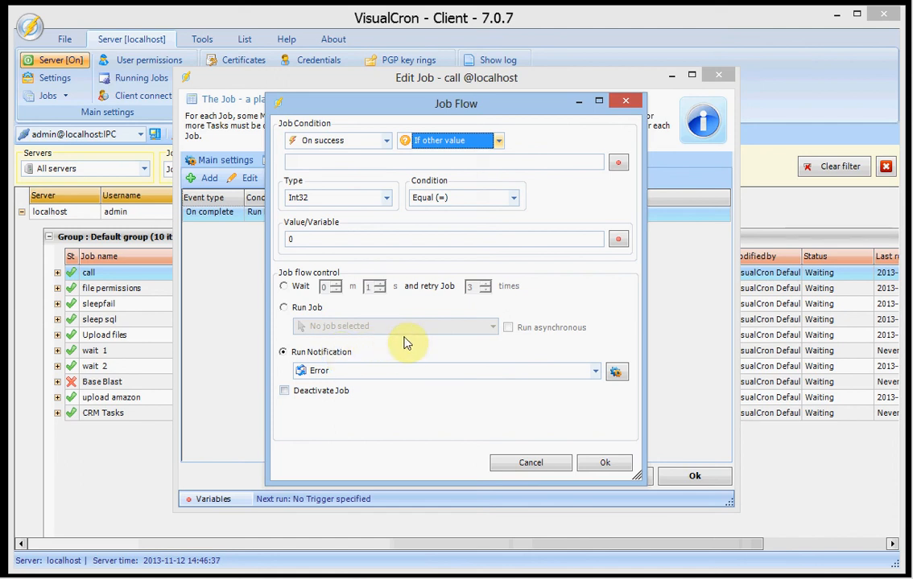